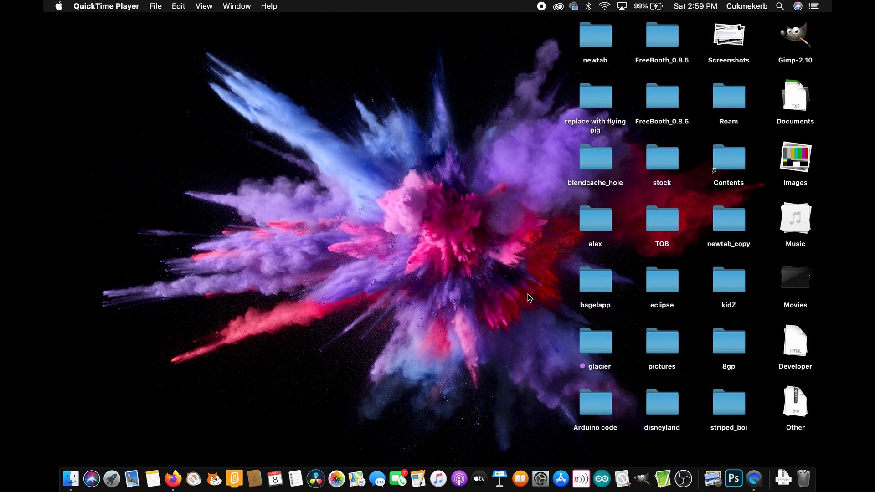
mouse_move(492, 296)
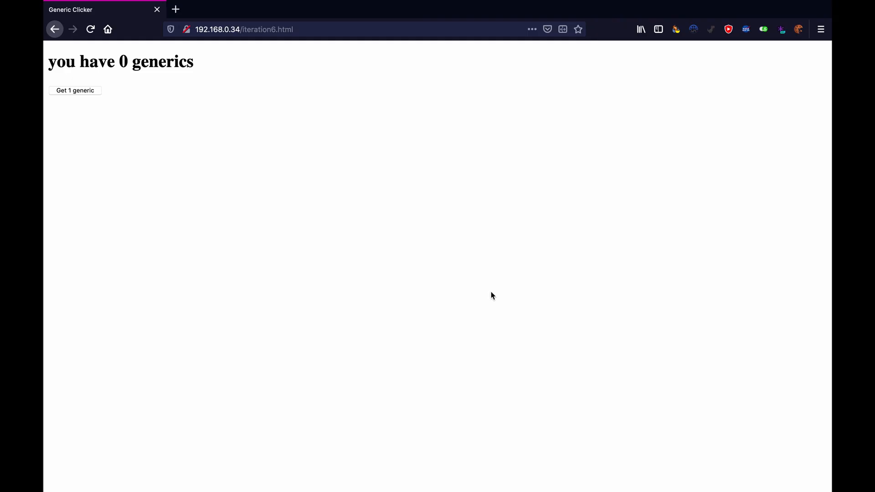
mouse_move(248, 243)
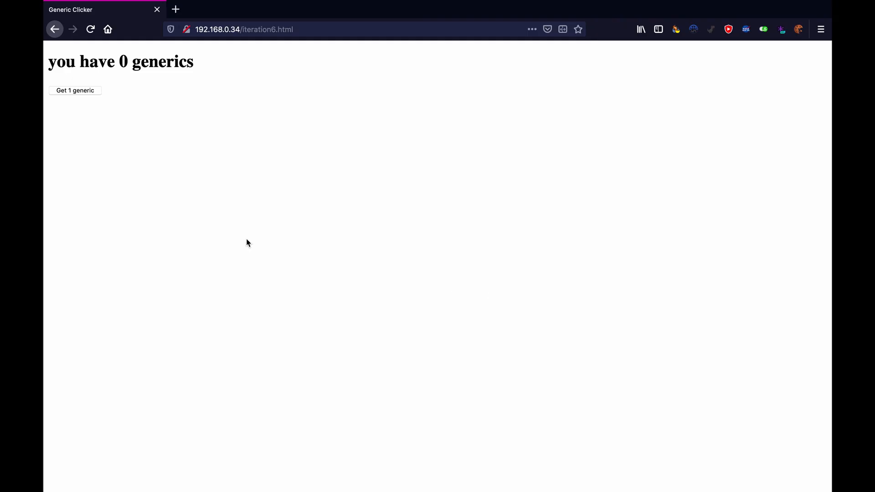
Collect generics one at a time with 'Get 1 generic', reaching 31 generics and one machine
left_click(74, 90)
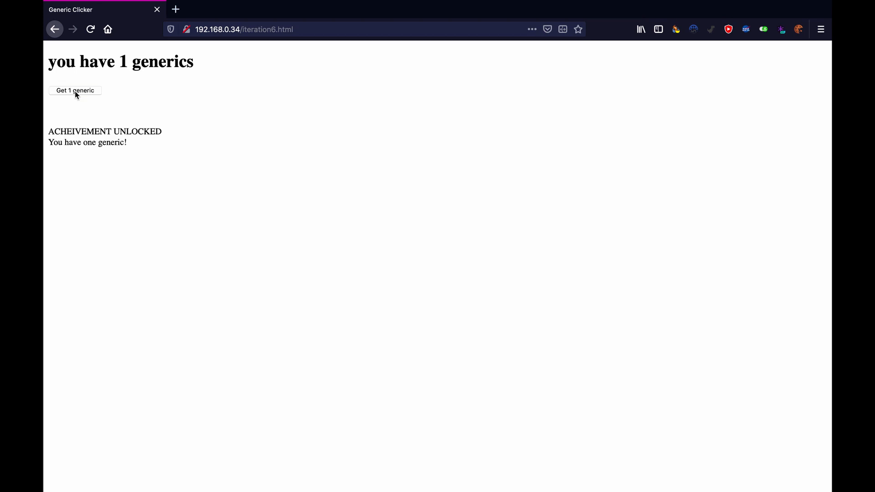
left_click(75, 90)
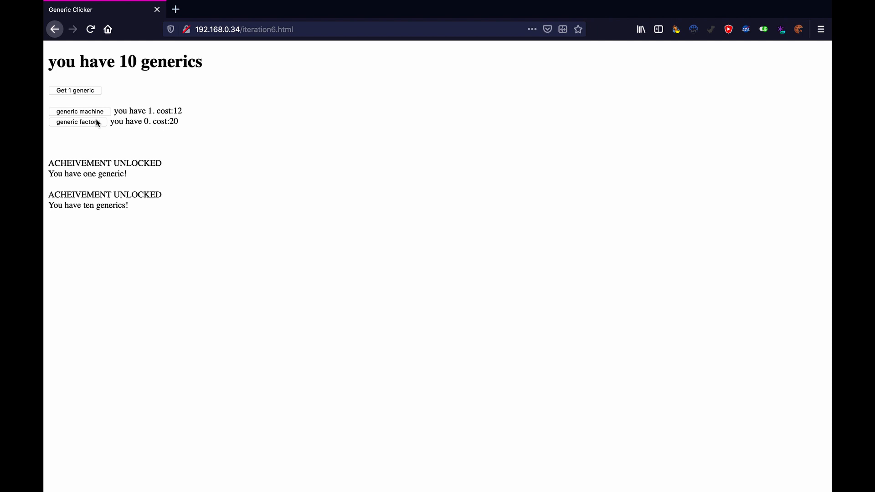
left_click(74, 90)
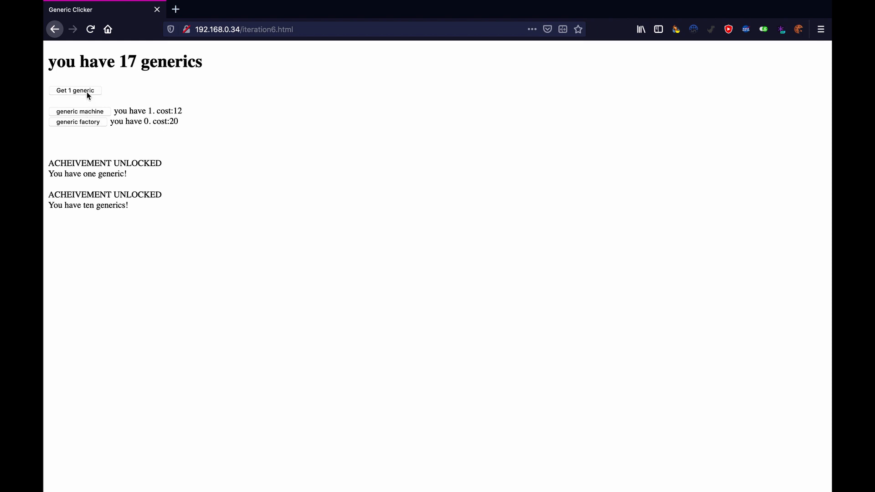
left_click(73, 91)
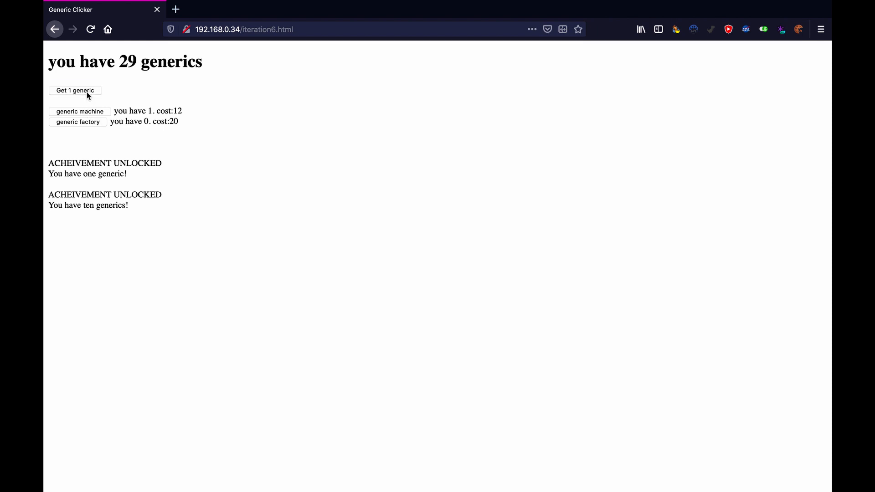
left_click(75, 90)
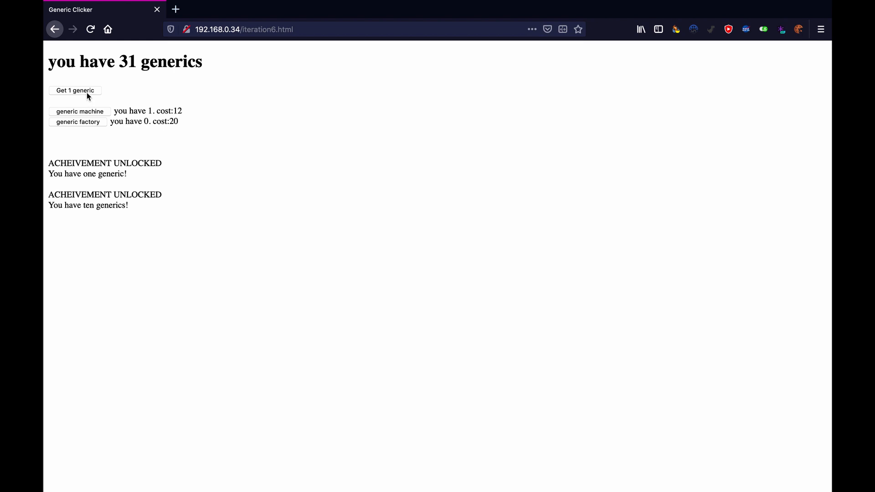
Keep collecting generics, then spend them on generic worlds to own four
left_click(74, 90)
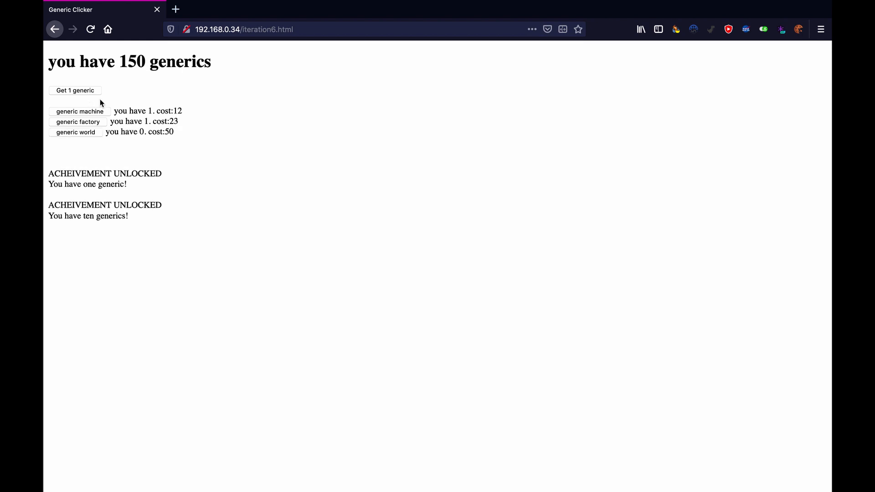
left_click(74, 90)
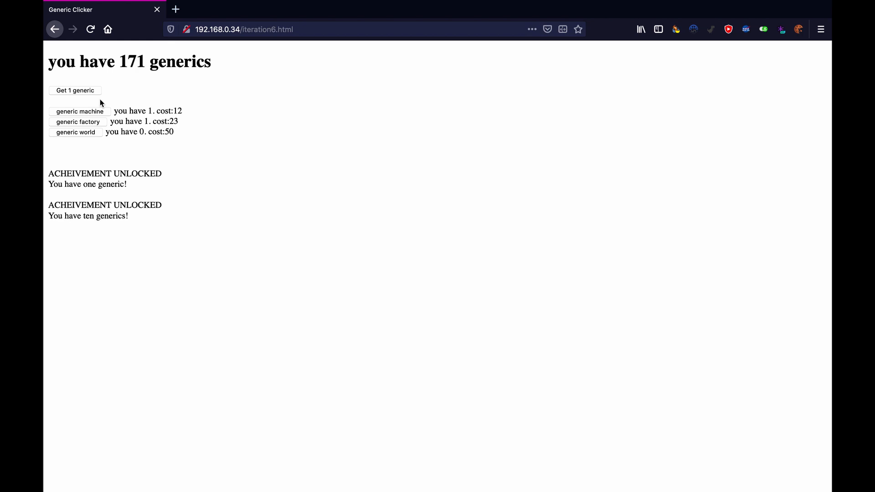
left_click(74, 90)
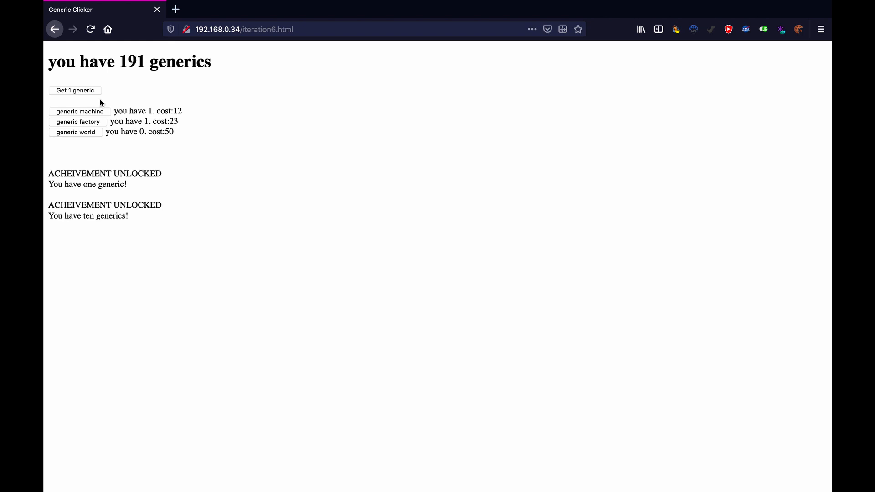
left_click(73, 90)
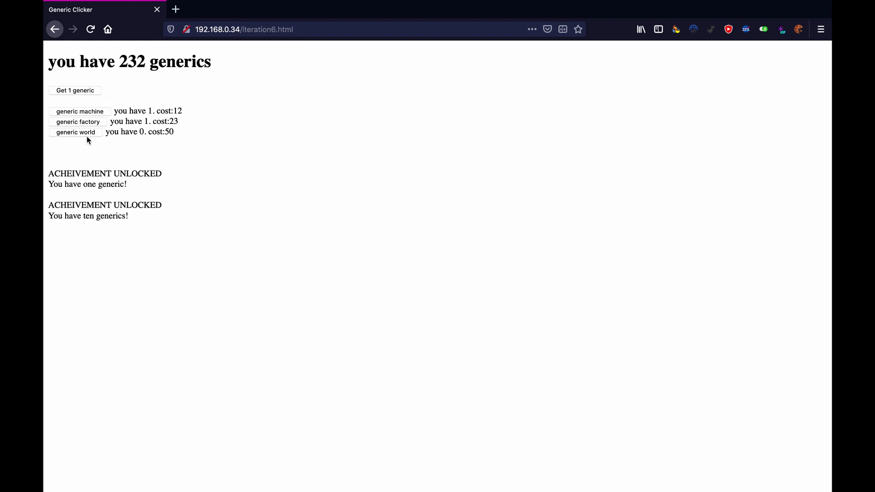
left_click(75, 132)
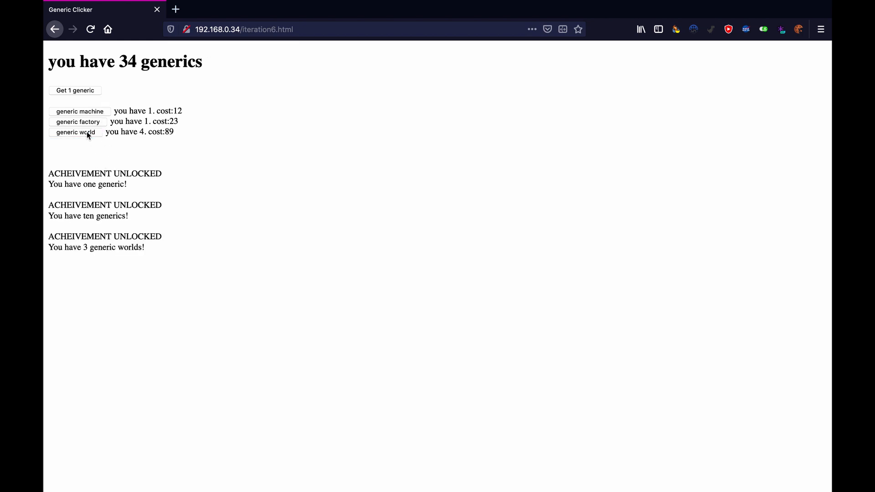